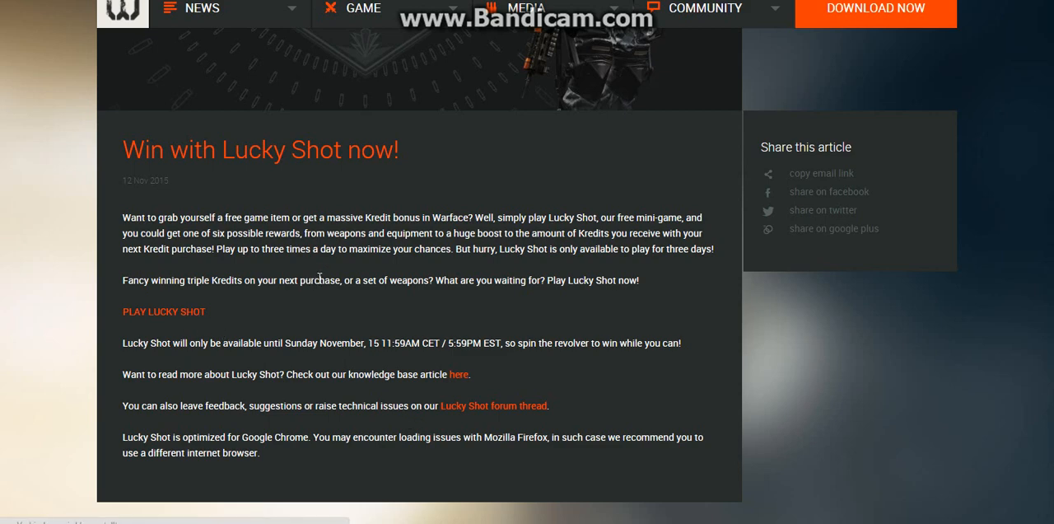
- Launch Lucky Shot via the PLAY LUCKY SHOT link in the 'Win with Lucky Shot now!' article
click(165, 312)
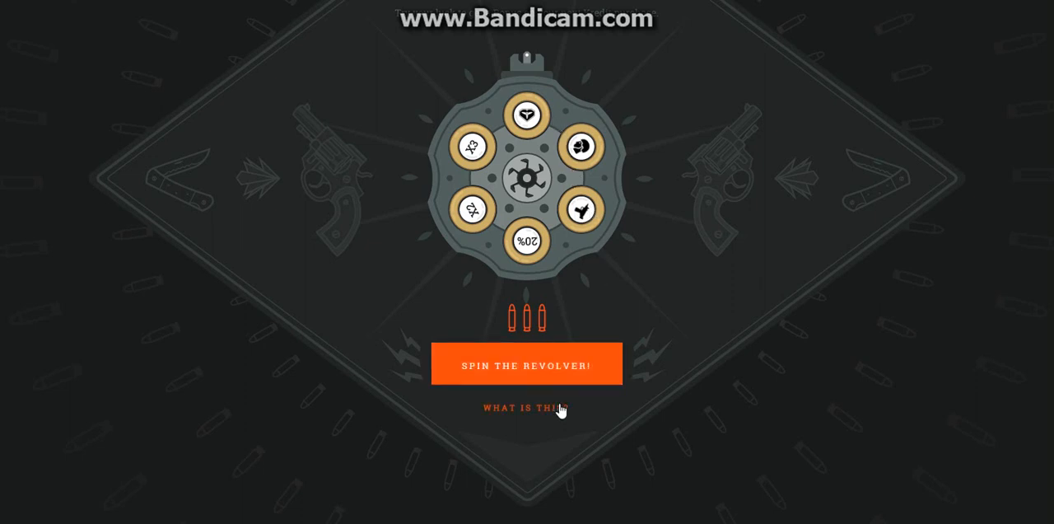
- Take the first revolver spin and collect 4 AOS M2 exosuits for 7 days
click(527, 409)
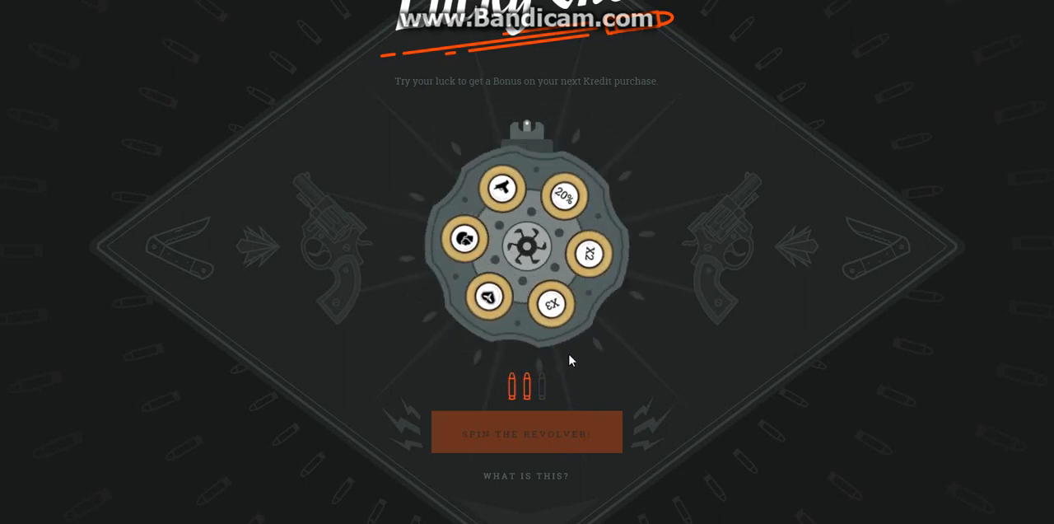
click(527, 432)
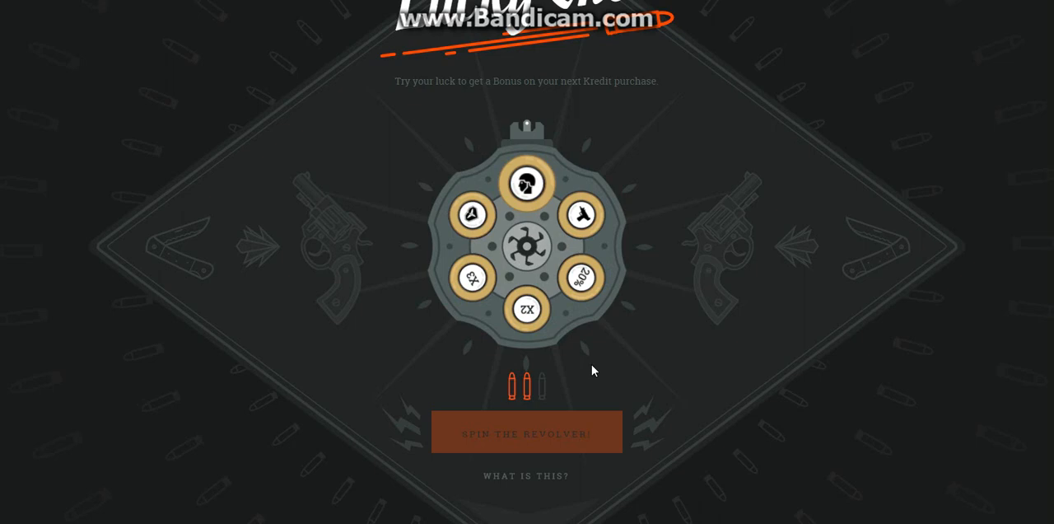
click(527, 432)
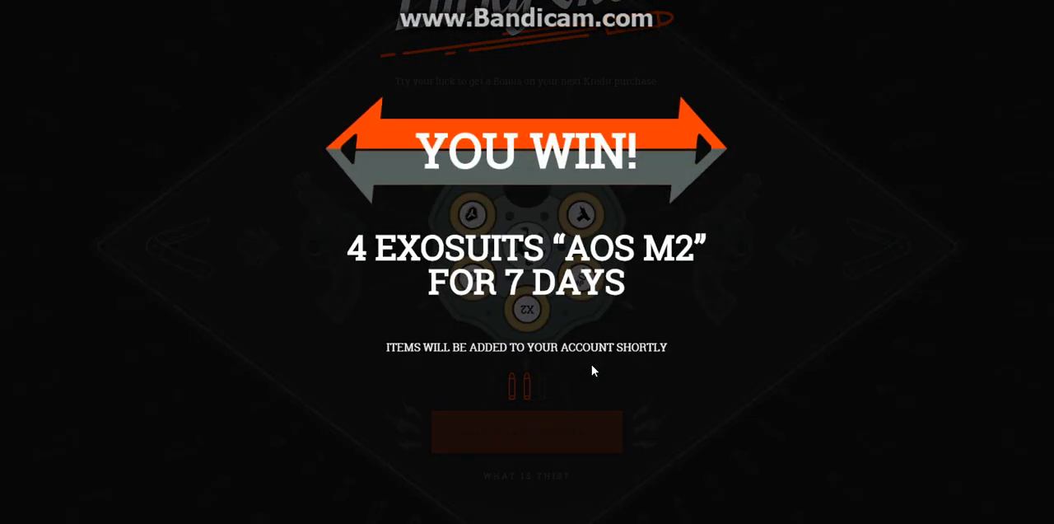
mouse_move(494, 313)
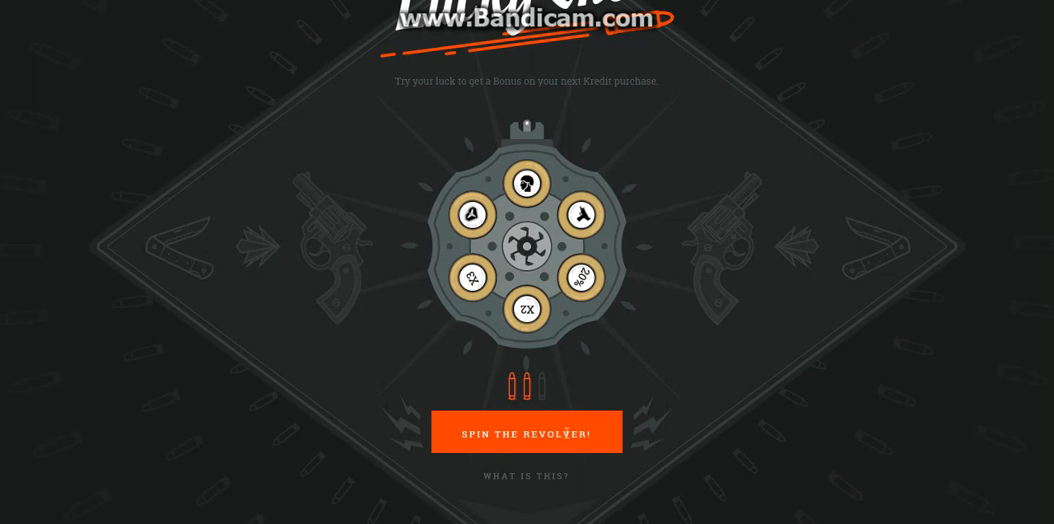
- Take the second revolver spin and collect the 7-day weapon prize, leaving one shot
click(527, 432)
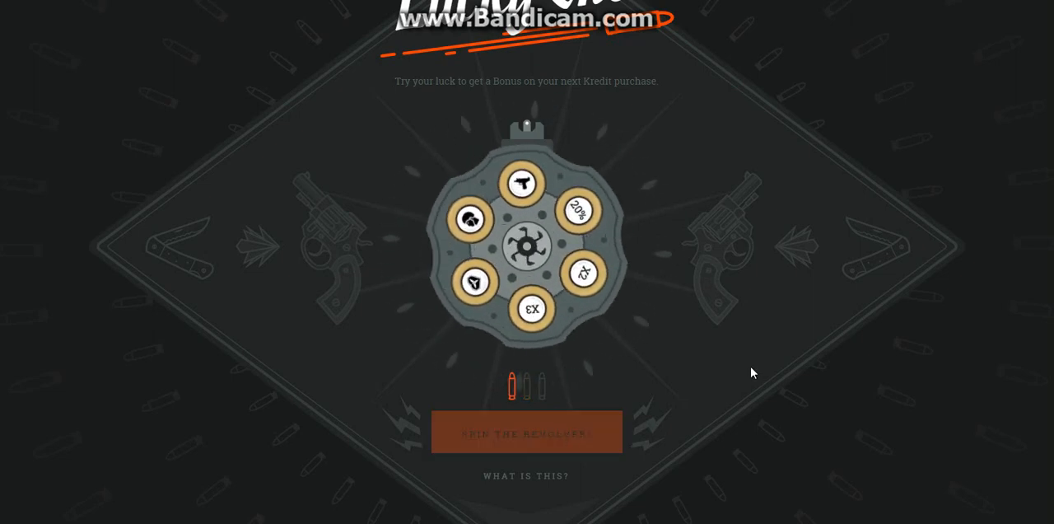
click(527, 431)
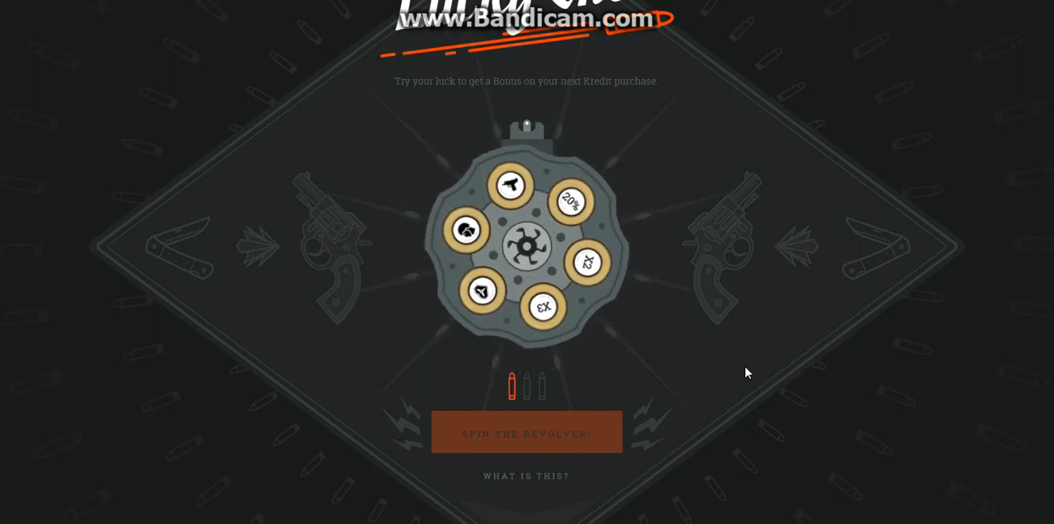
click(525, 432)
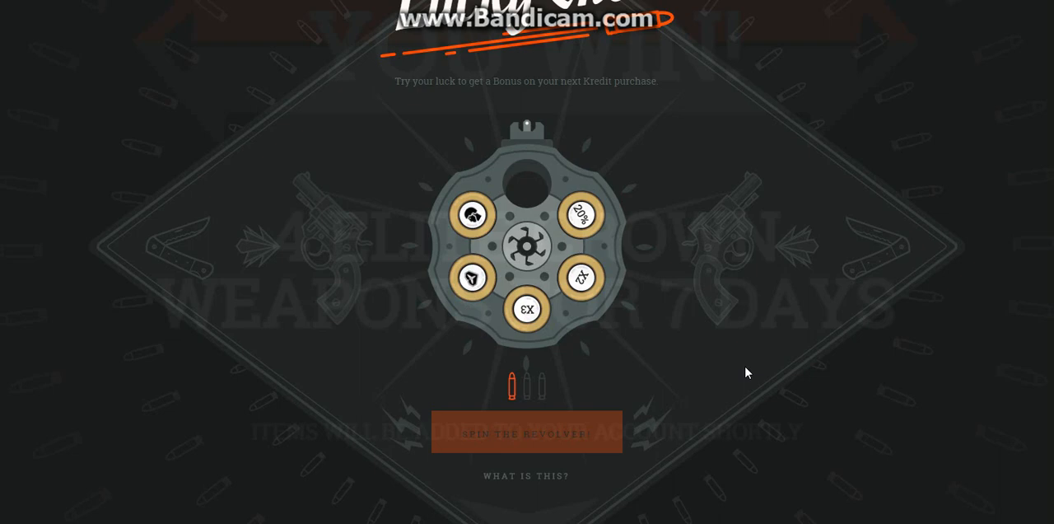
click(527, 431)
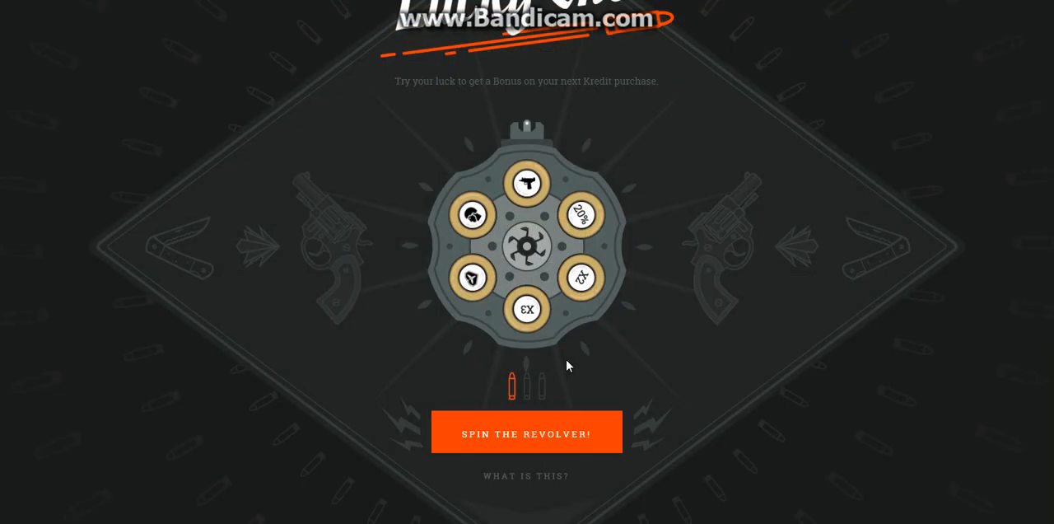
mouse_move(541, 437)
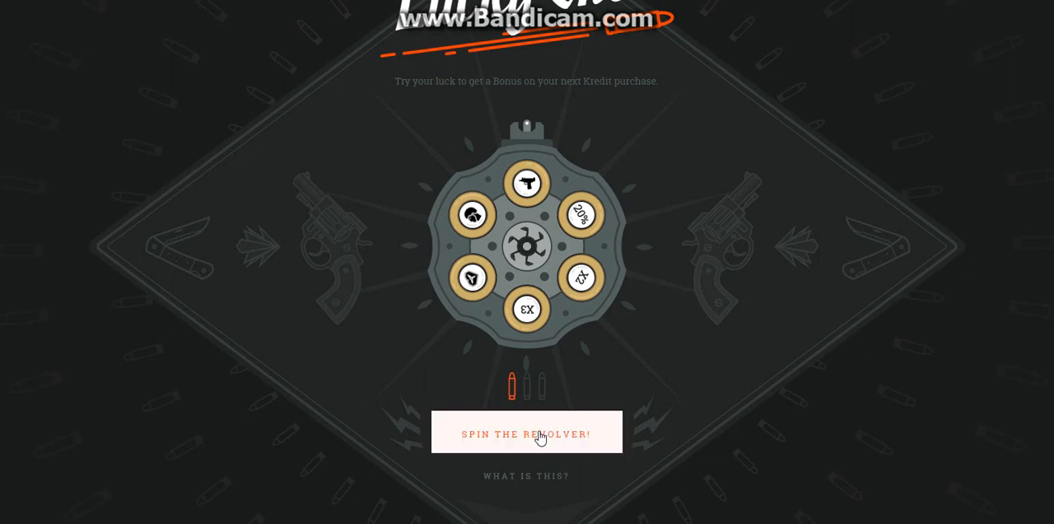
- Use the last shot to win 5 Resurrection Coins, then choose GO TO SHOP on the overlay
click(527, 431)
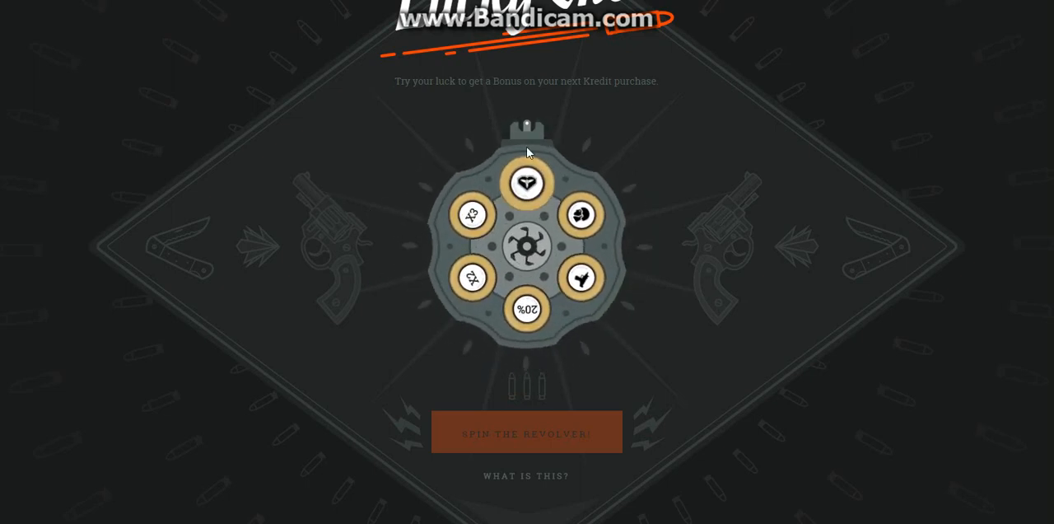
click(527, 431)
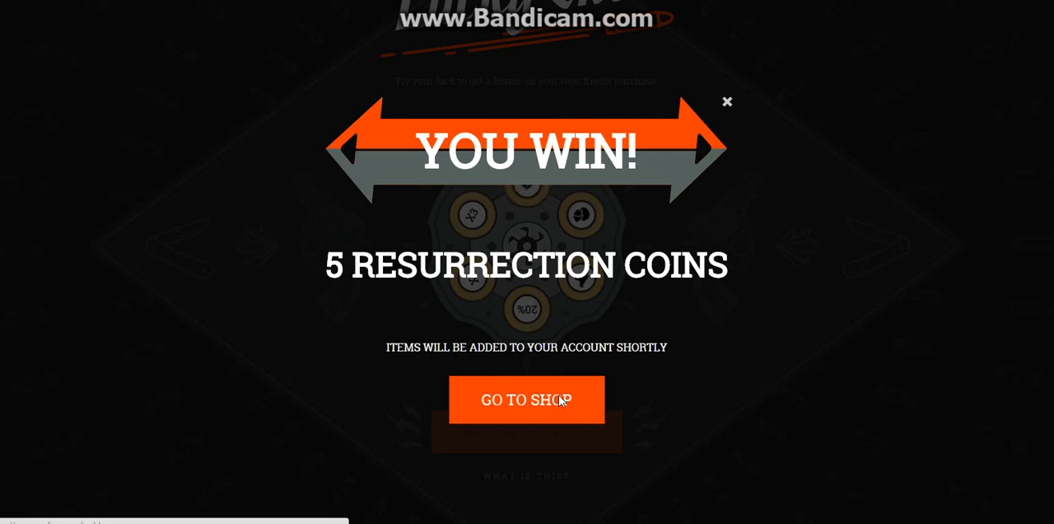
click(527, 399)
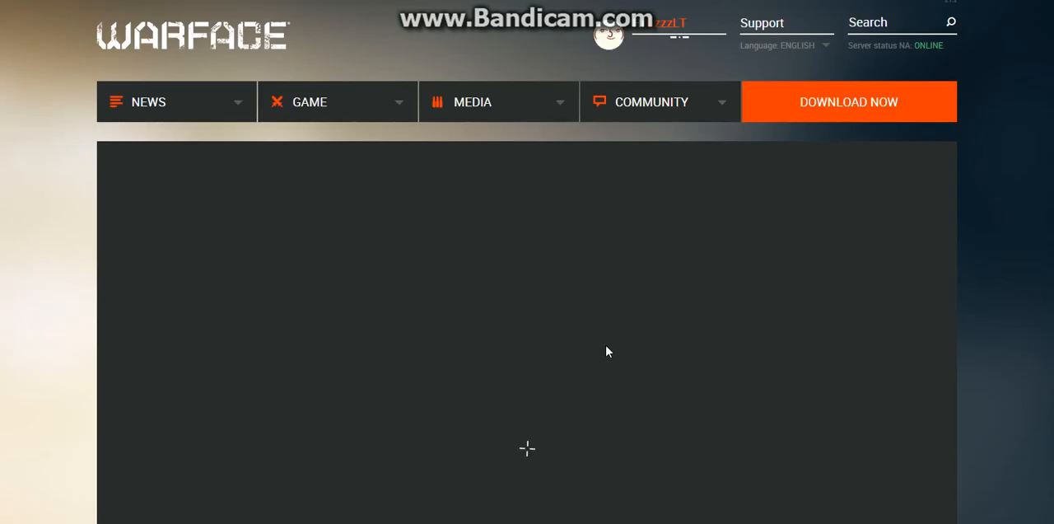
- Scroll down through the Kredit purchase packages in the shop
scroll(down, 3)
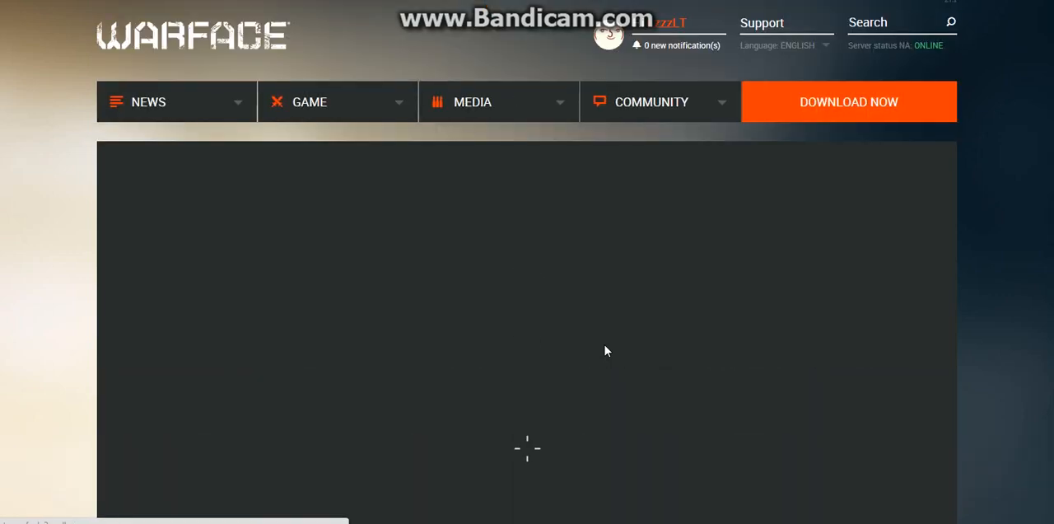
scroll(down, 3)
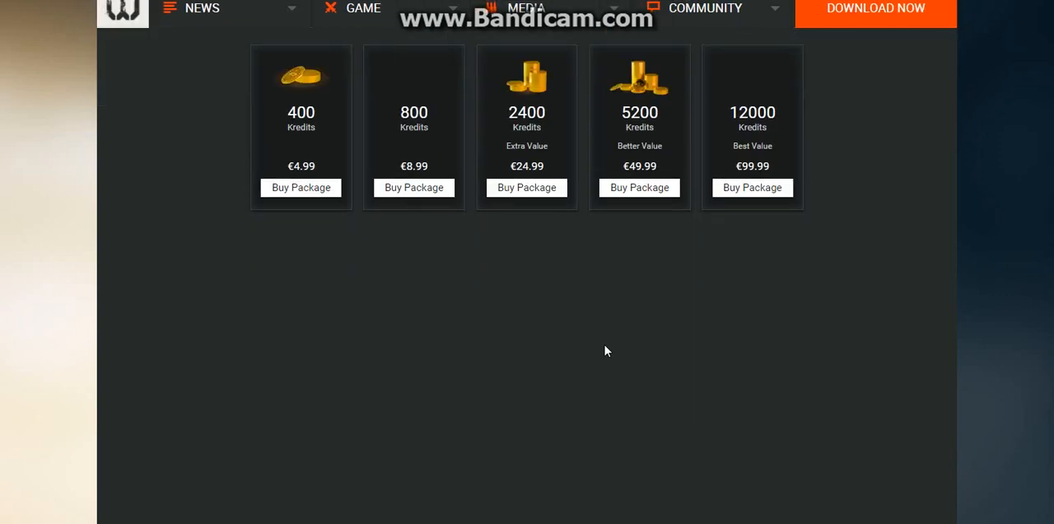
scroll(down, 3)
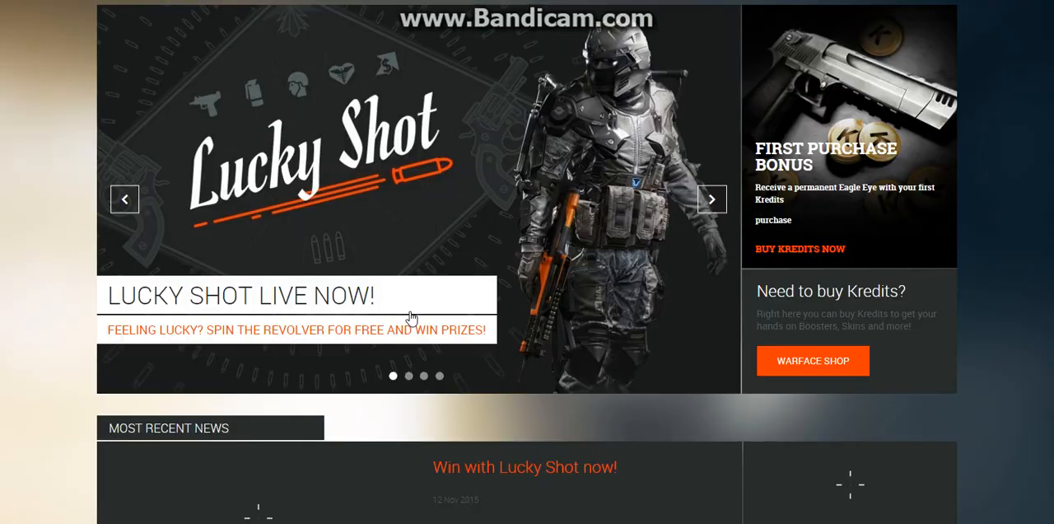
- Scroll to the news article and relaunch Lucky Shot from its PLAY LUCKY SHOT link
scroll(down, 3)
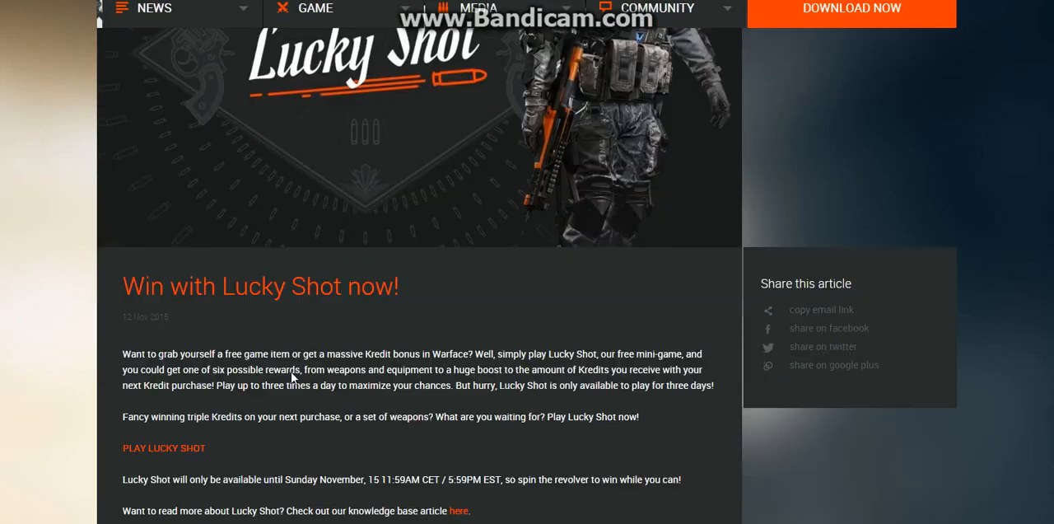
scroll(down, 3)
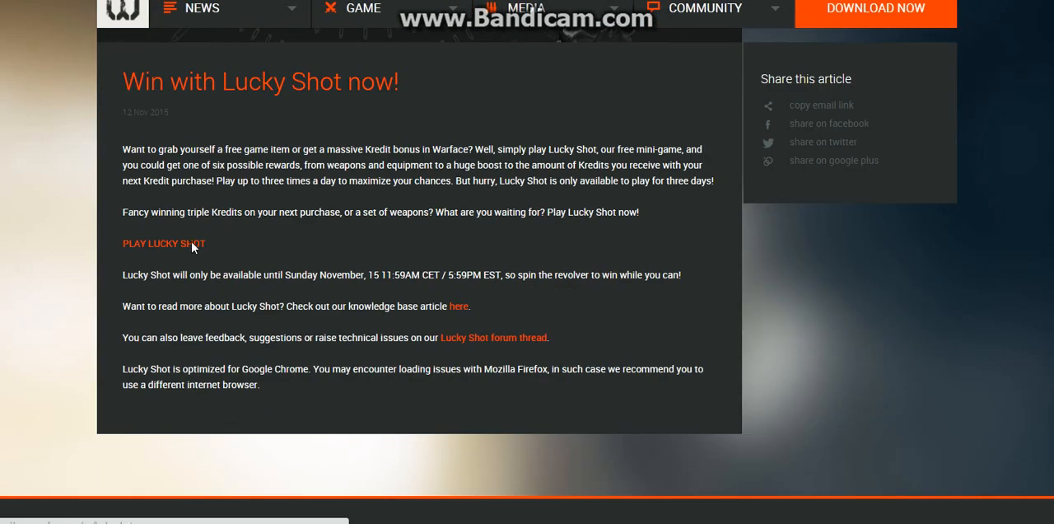
click(163, 243)
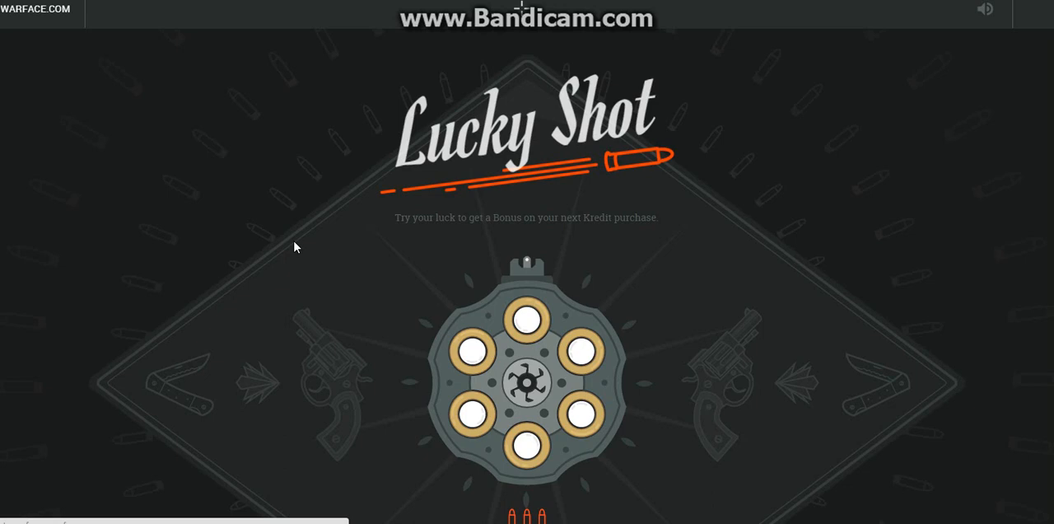
- Attempt a fourth spin and get the 'You already played' daily-limit notice
scroll(down, 3)
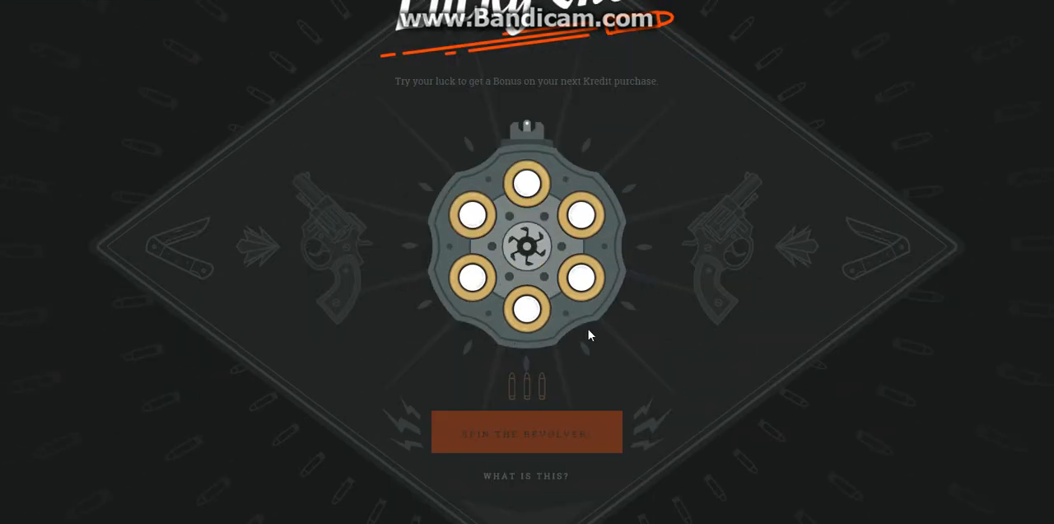
click(527, 431)
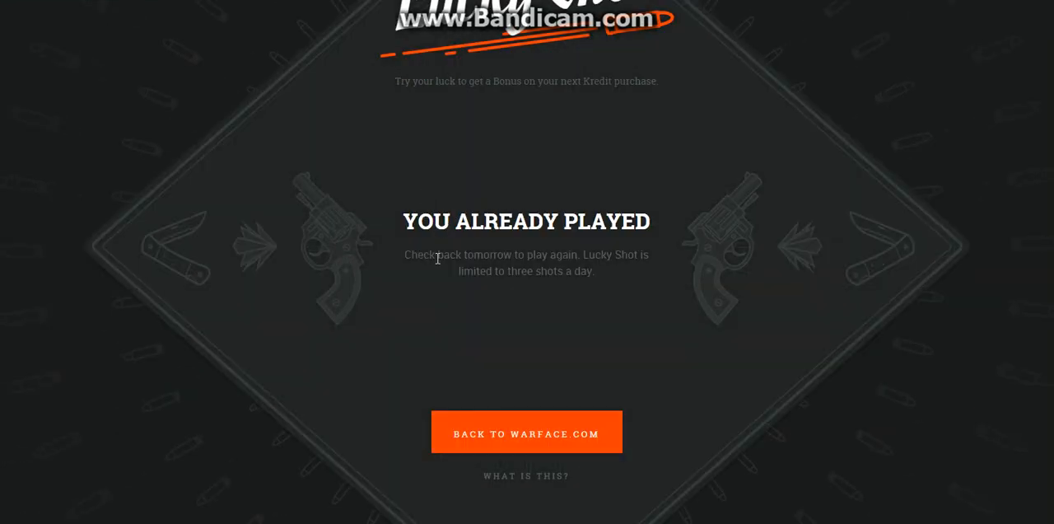
mouse_move(627, 280)
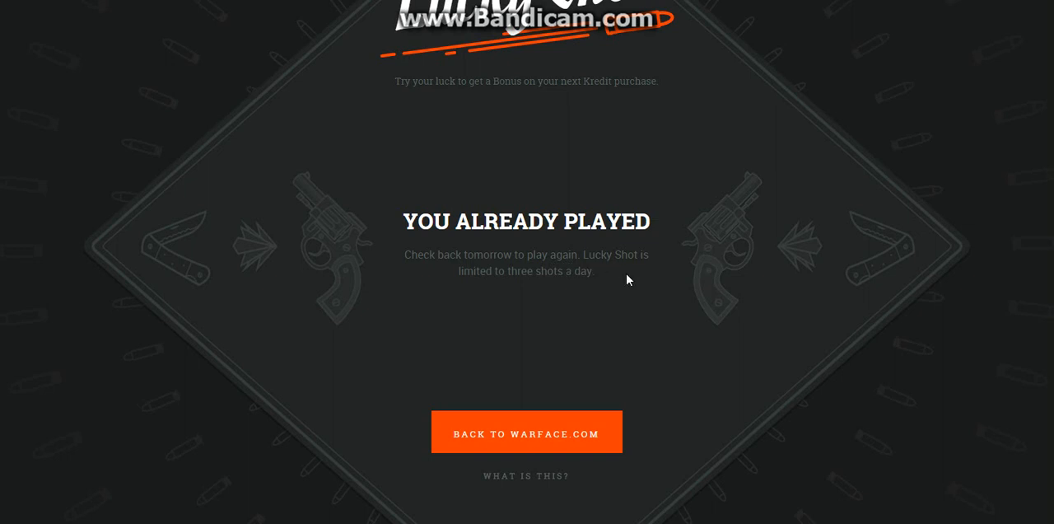
mouse_move(626, 290)
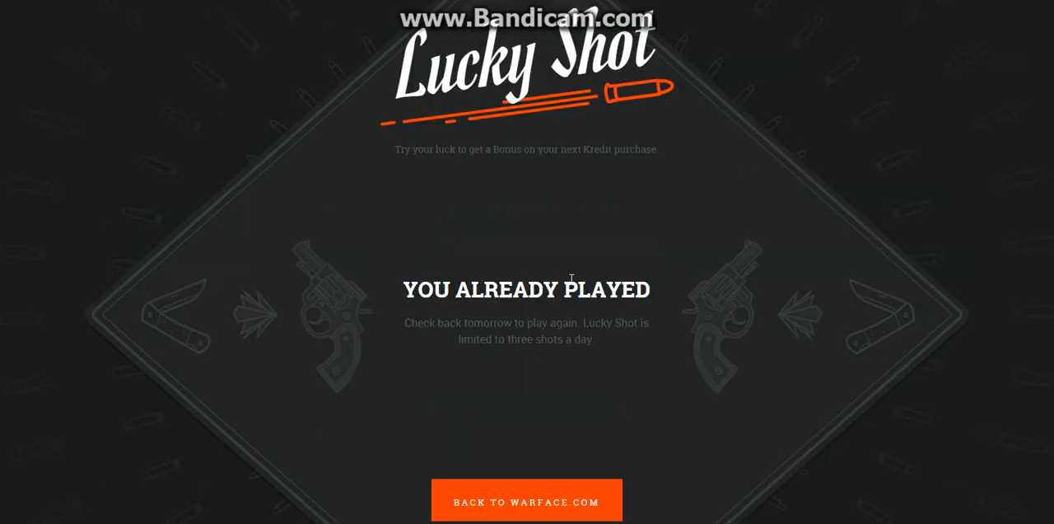
mouse_move(623, 266)
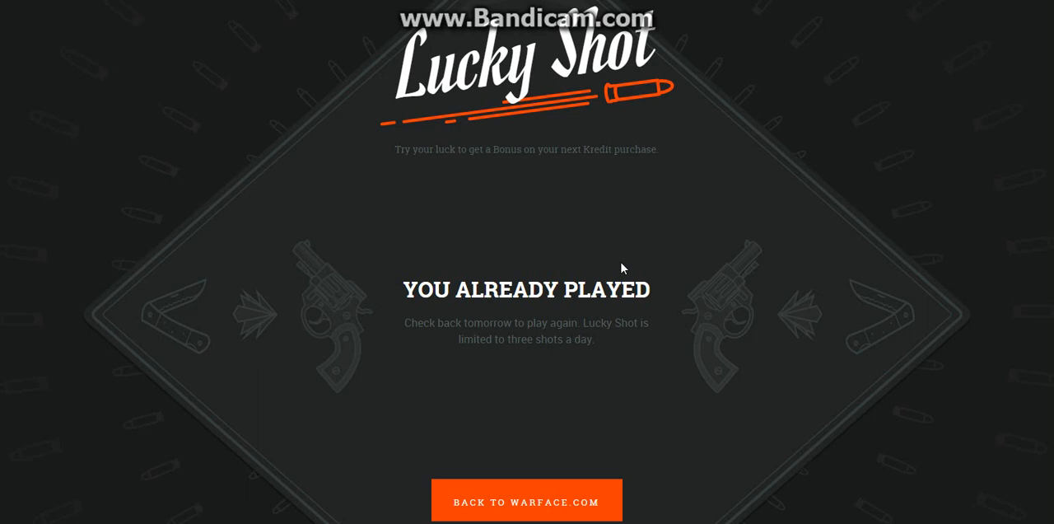
mouse_move(640, 254)
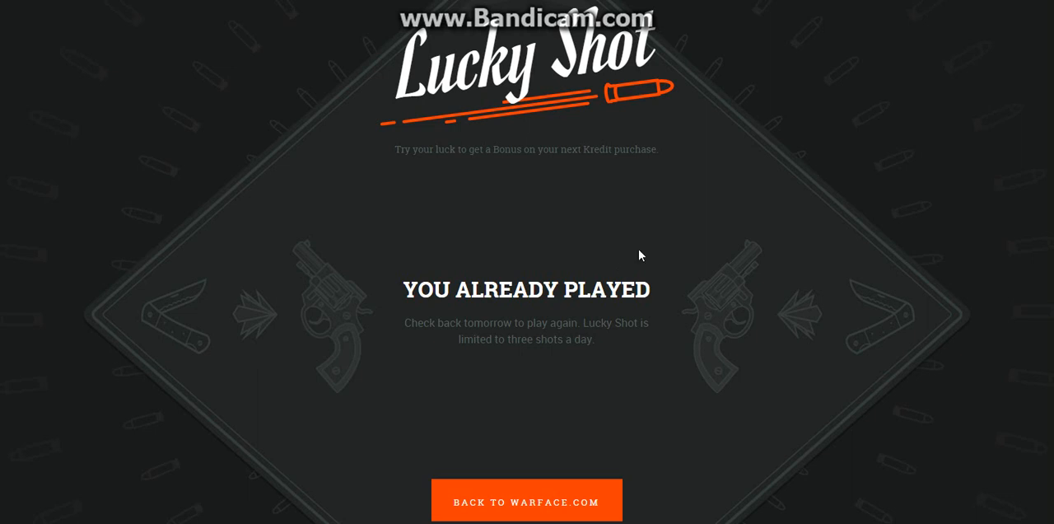